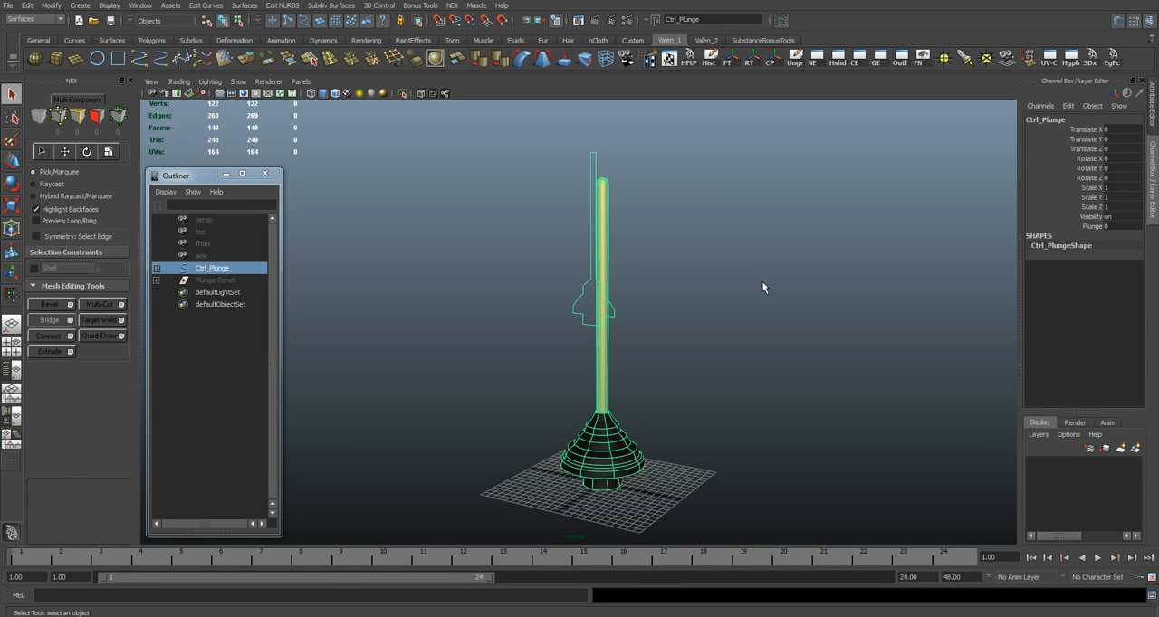
{"action": "mouse_move", "coordinate": [1087, 233]}
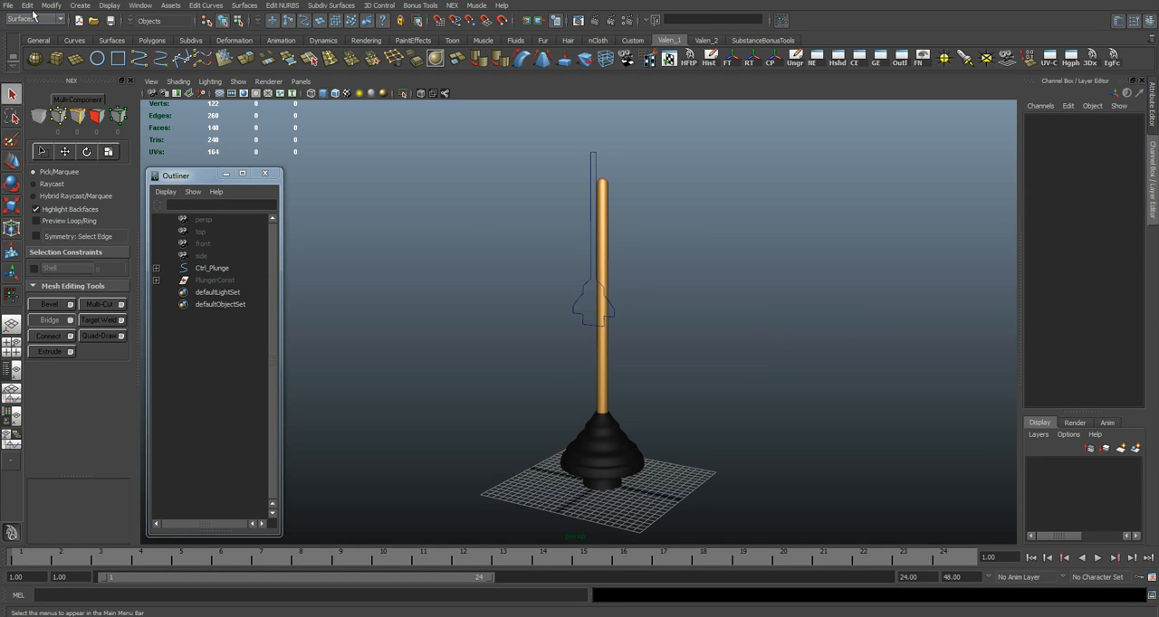
Step: Open Plunger.ma from the recent files list, bringing up the save prompt
{"action": "left_click", "coordinate": [9, 5]}
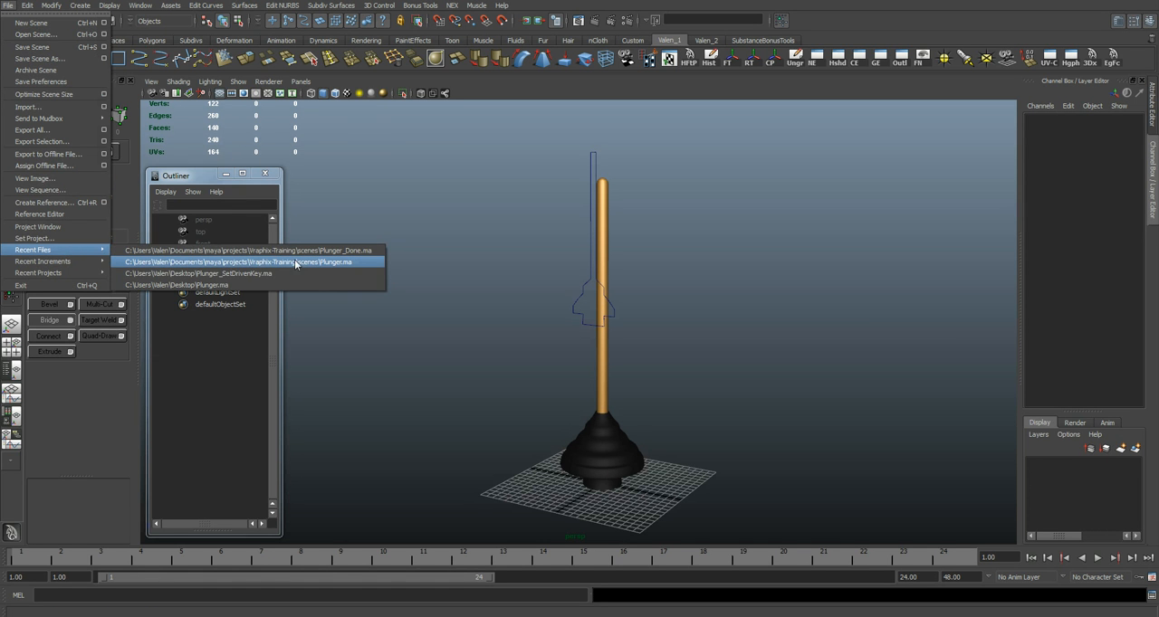
{"action": "left_click", "coordinate": [244, 250]}
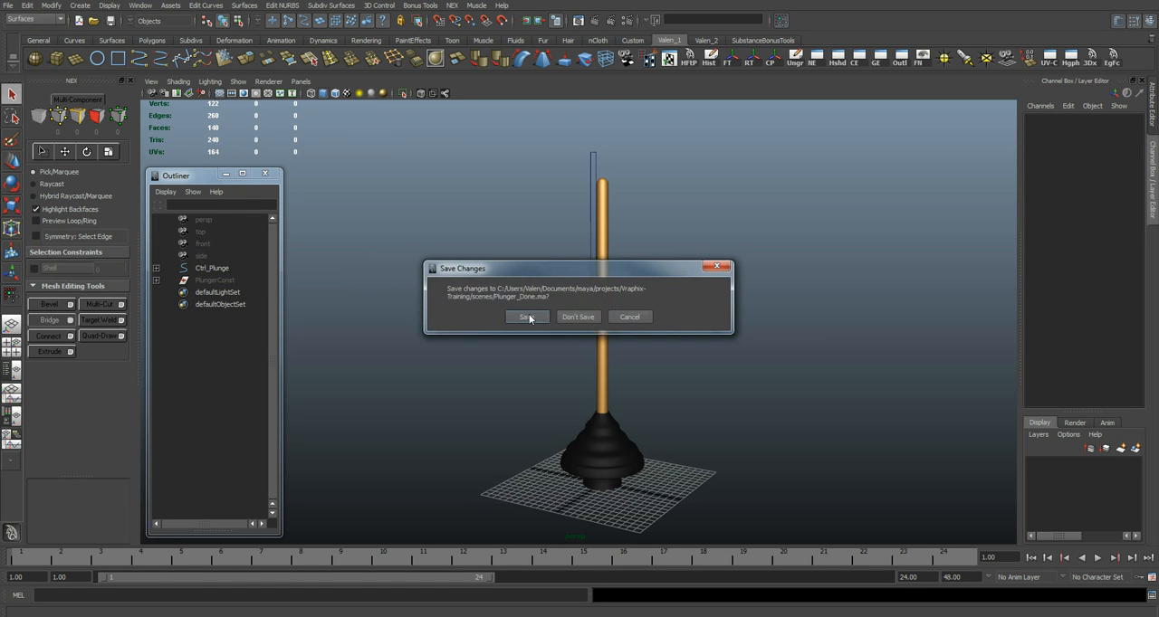
Step: Load Plunger.ma, then inspect Ctrl_Plunge, OuterCurve and InnerCurve from the Outliner
{"action": "left_click", "coordinate": [527, 317]}
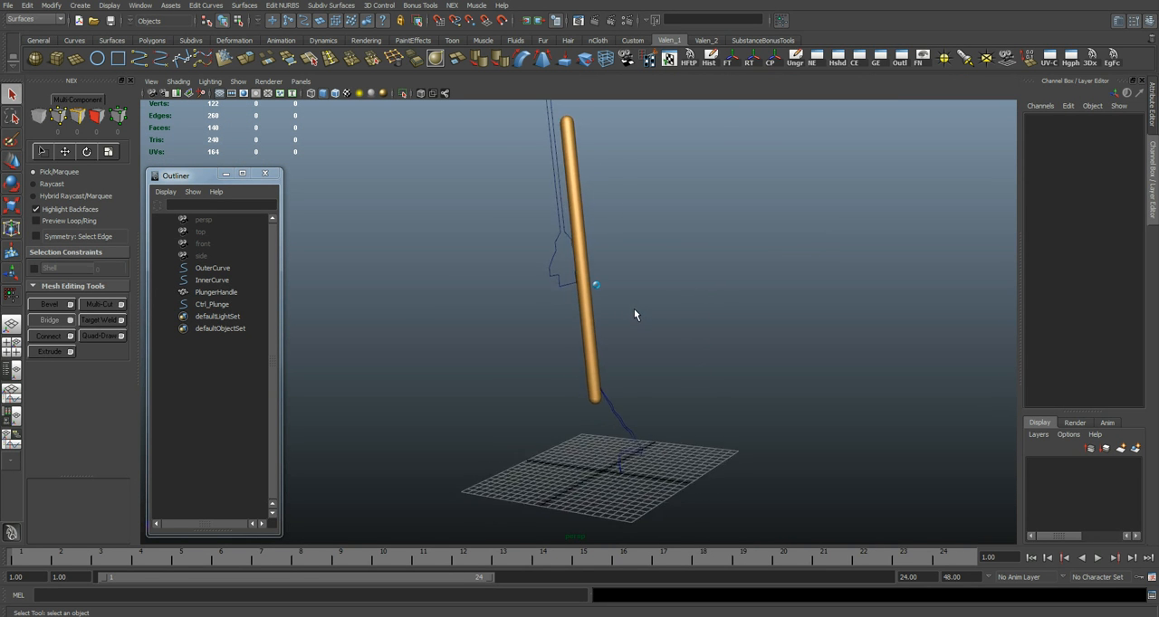
{"action": "left_click", "coordinate": [211, 304]}
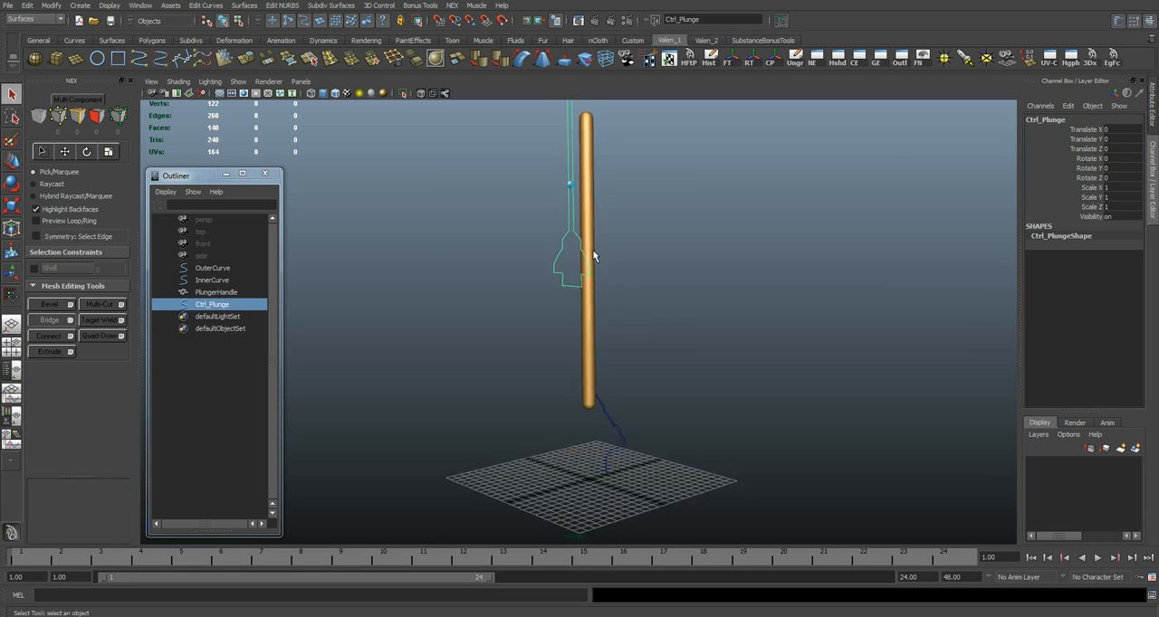
{"action": "left_click_drag", "start_coordinate": [616, 262], "coordinate": [615, 267]}
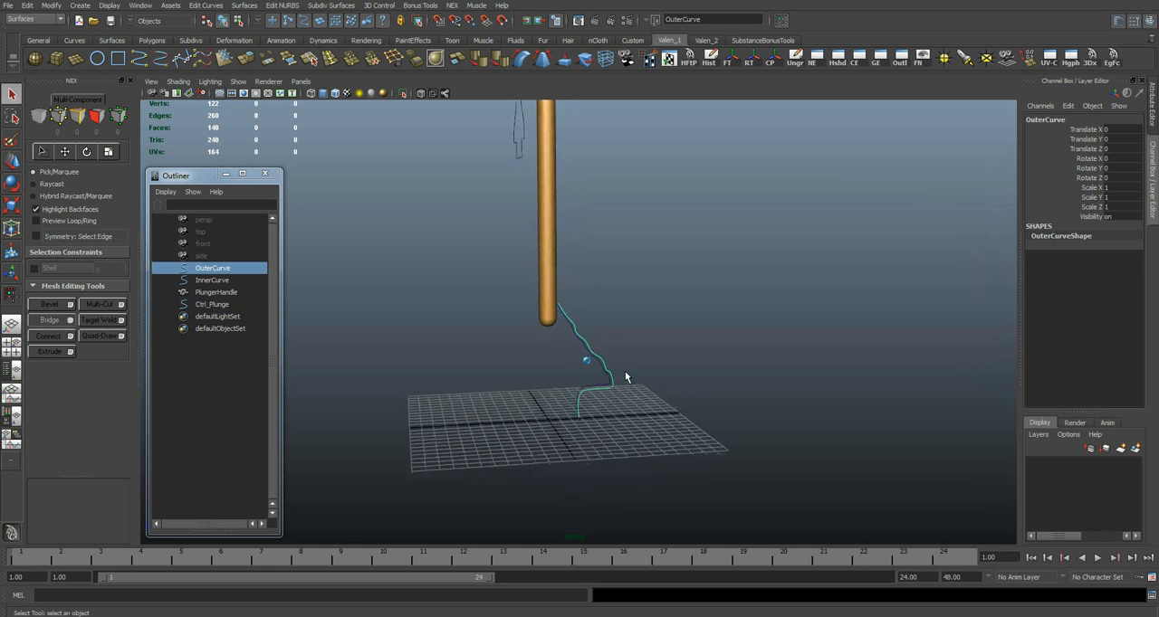
{"action": "left_click", "coordinate": [212, 279]}
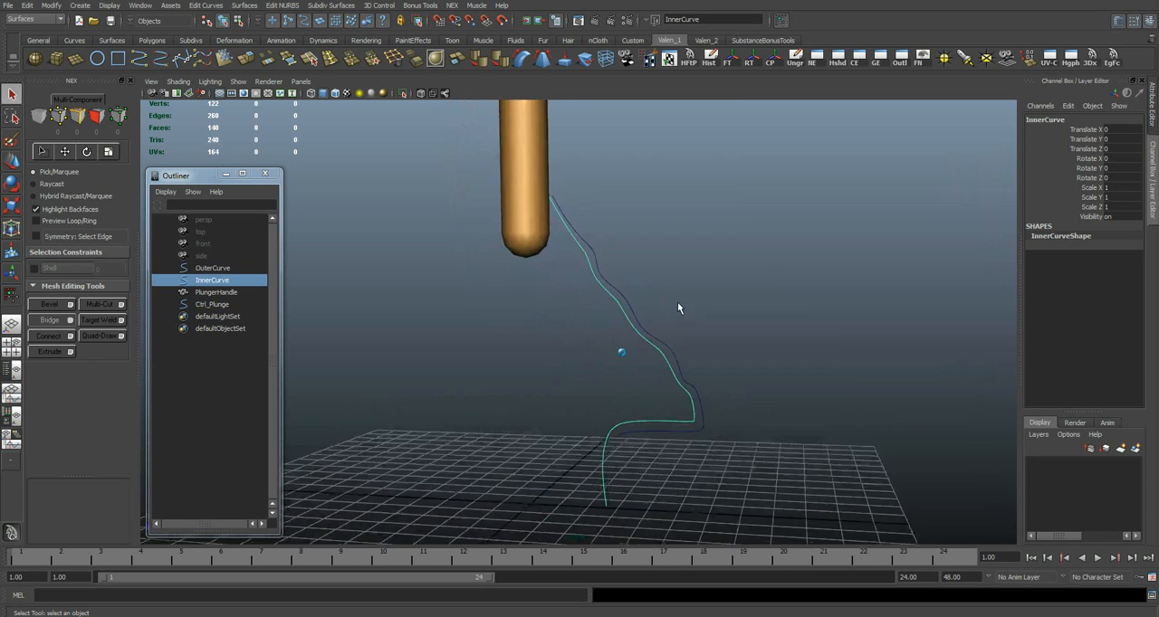
{"action": "left_click", "coordinate": [212, 268]}
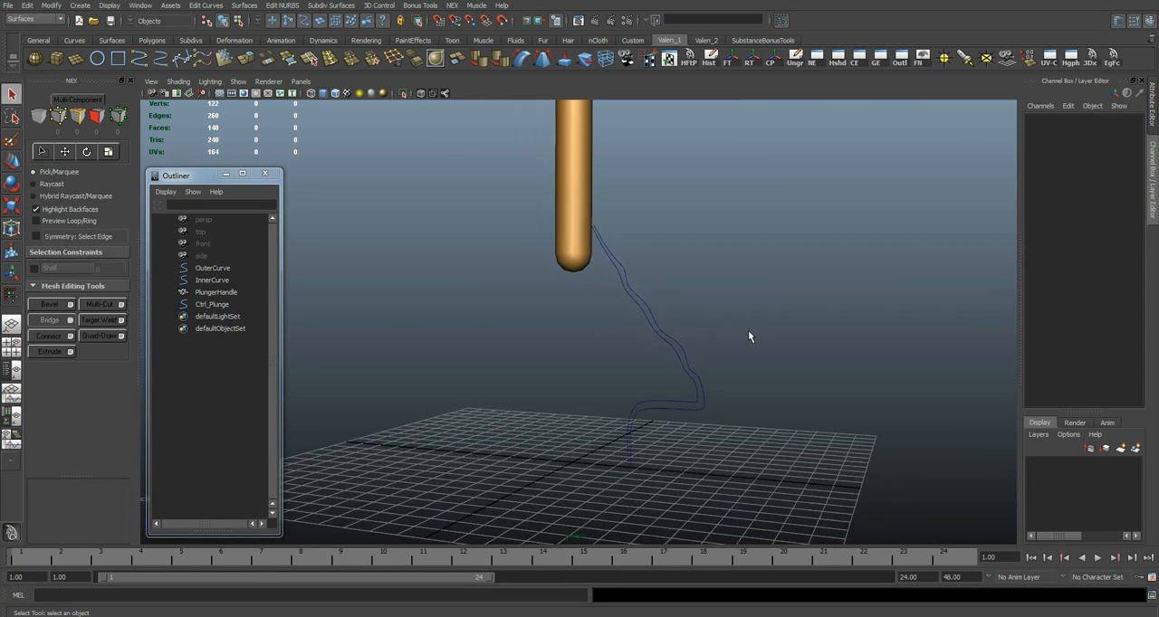
{"action": "left_click", "coordinate": [213, 268]}
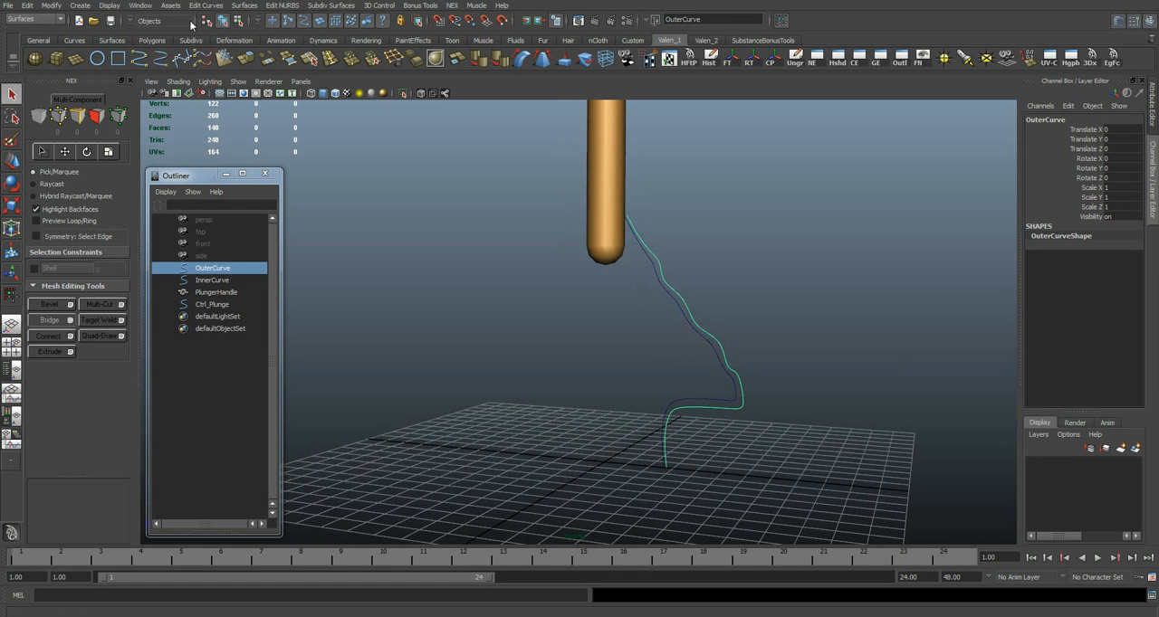
Step: Switch to the Surfaces menu set and revolve OuterCurve into the ribbed cup surface
{"action": "left_click", "coordinate": [33, 20]}
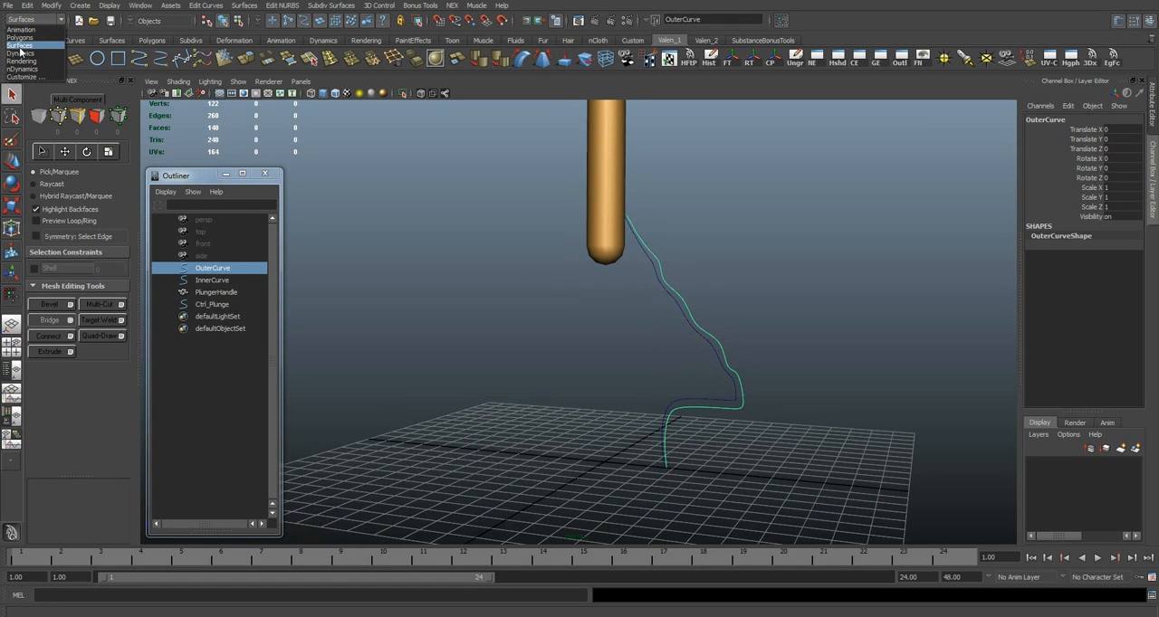
{"action": "left_click", "coordinate": [244, 5]}
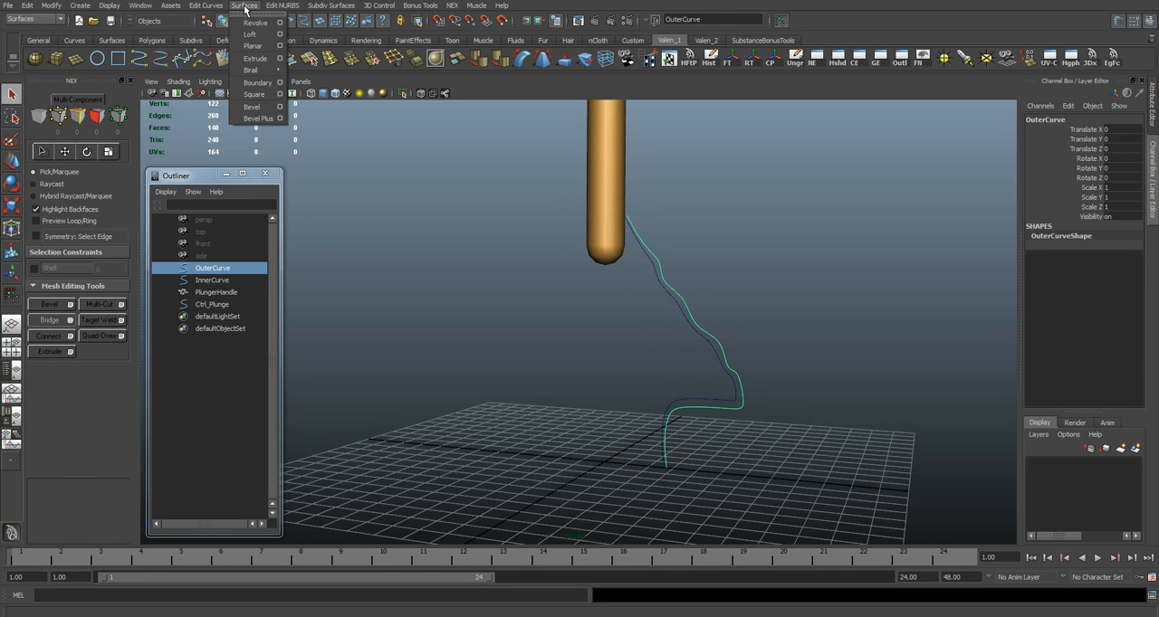
{"action": "mouse_move", "coordinate": [257, 22]}
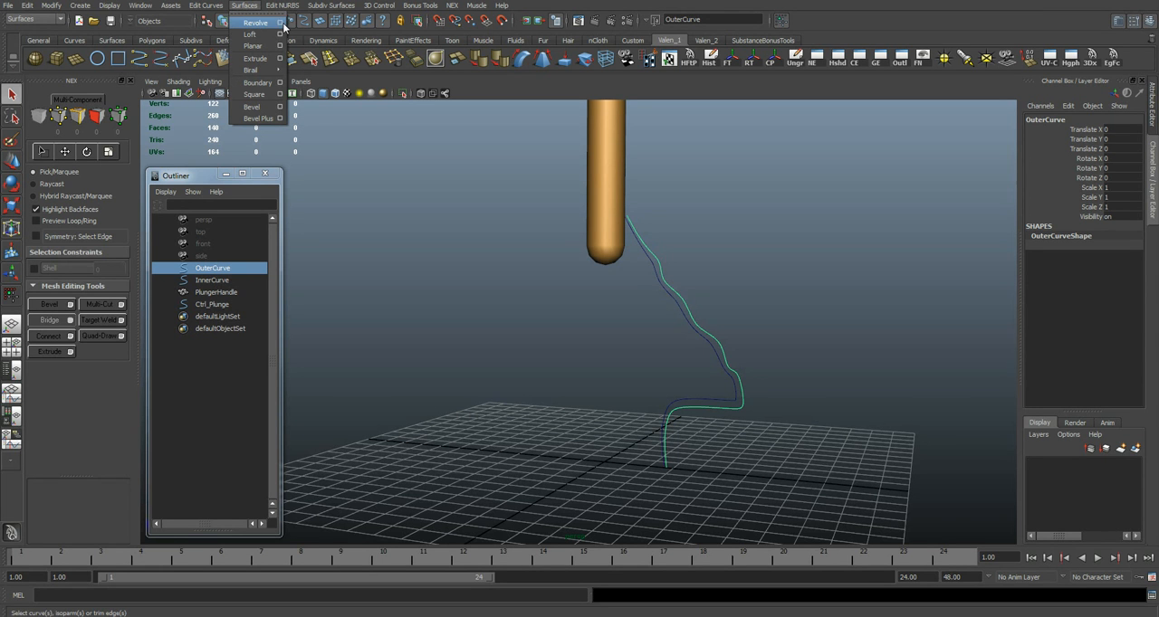
{"action": "left_click", "coordinate": [281, 22]}
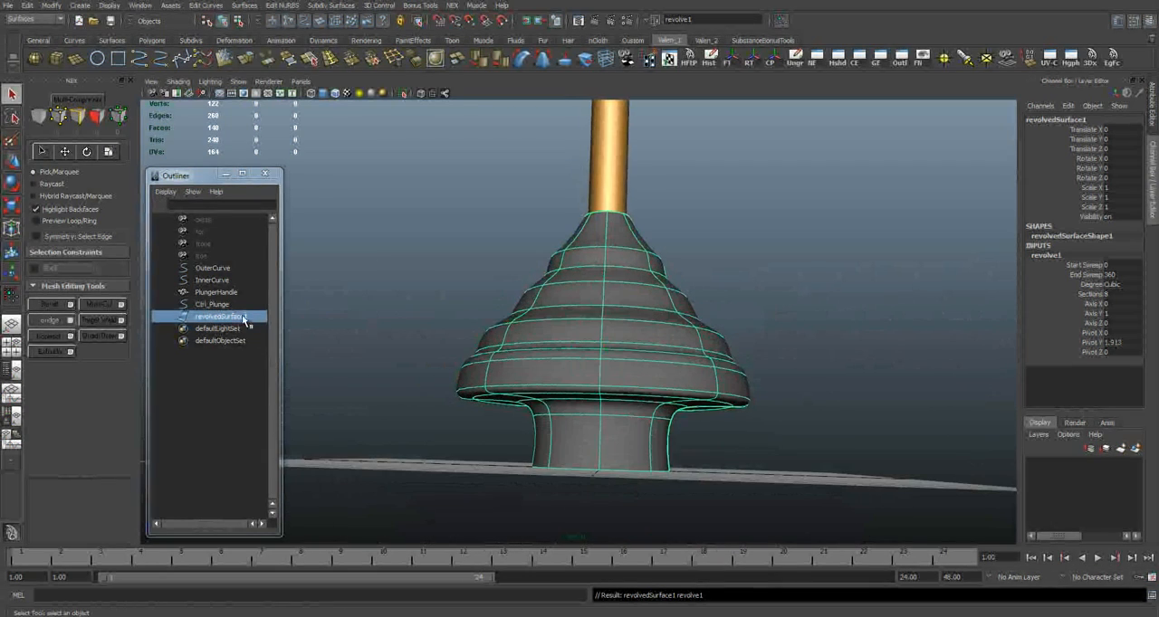
Step: Select InnerCurve in the Outliner and revolve it into the inner surface
{"action": "left_click", "coordinate": [212, 280]}
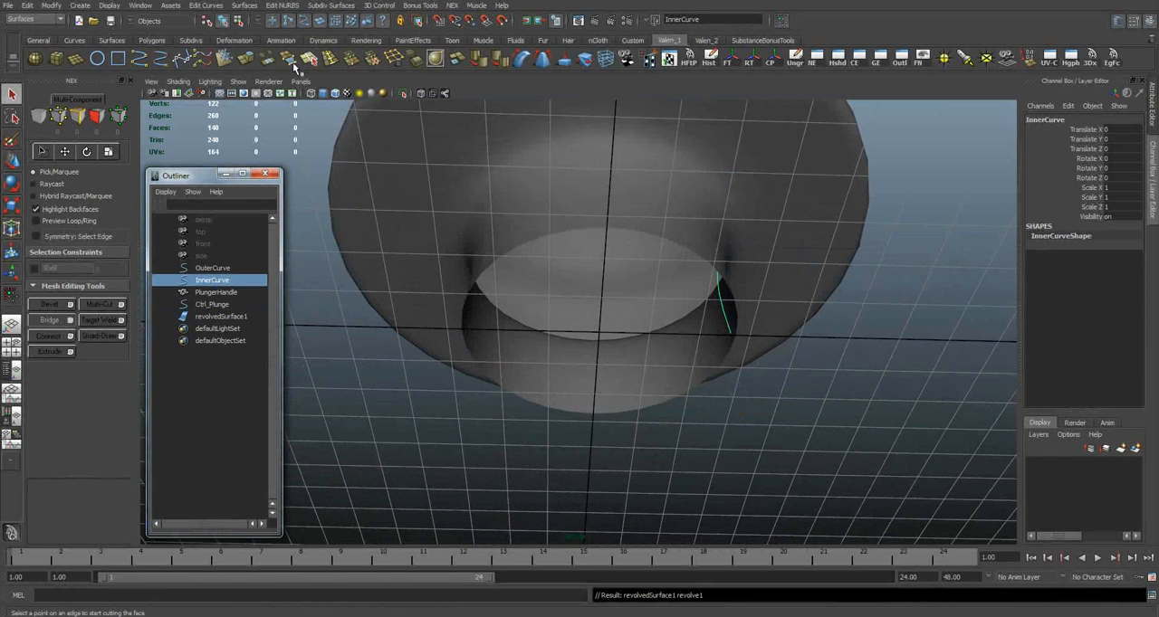
{"action": "left_click", "coordinate": [243, 5]}
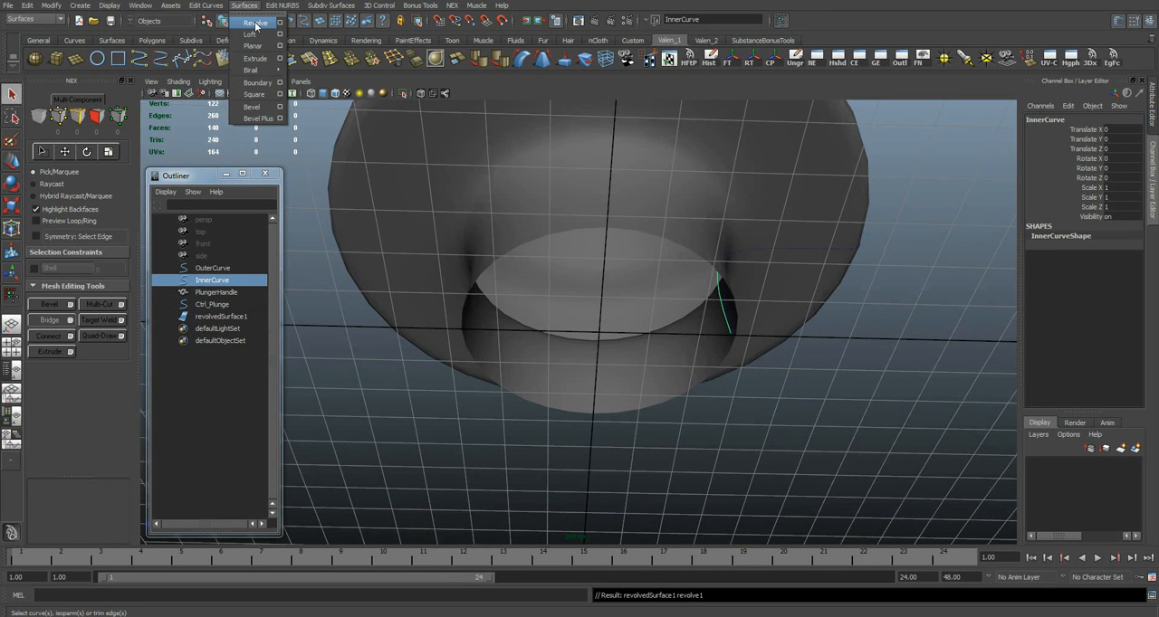
{"action": "left_click", "coordinate": [254, 22]}
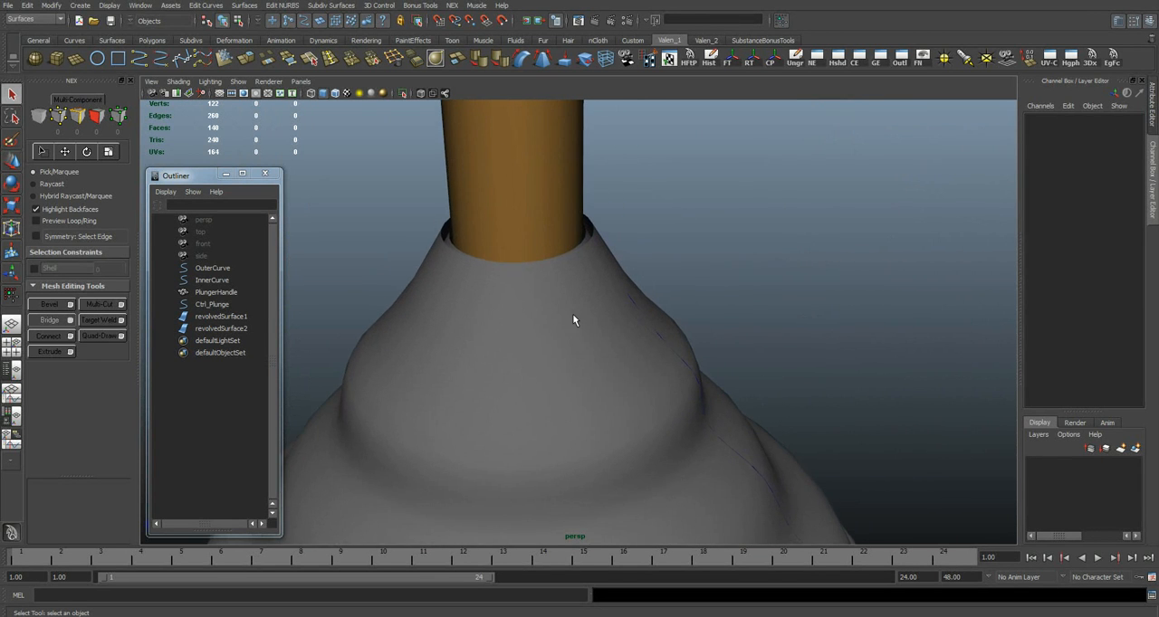
Step: Select the top rim isoparm of the first revolved surface
{"action": "left_click", "coordinate": [220, 316]}
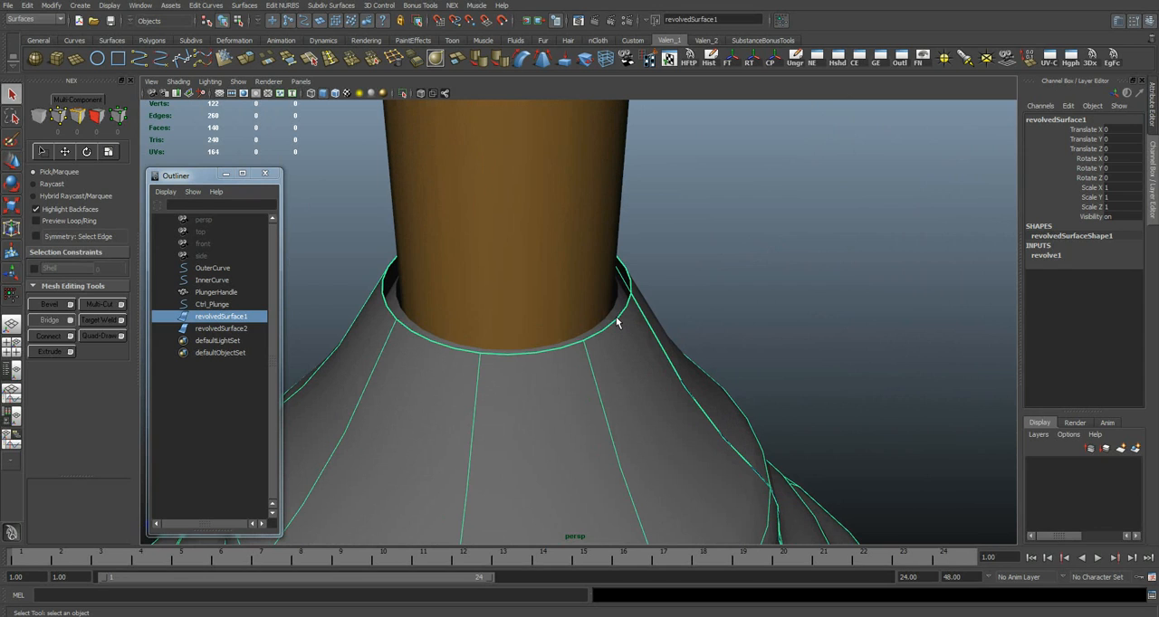
{"action": "left_click", "coordinate": [220, 328]}
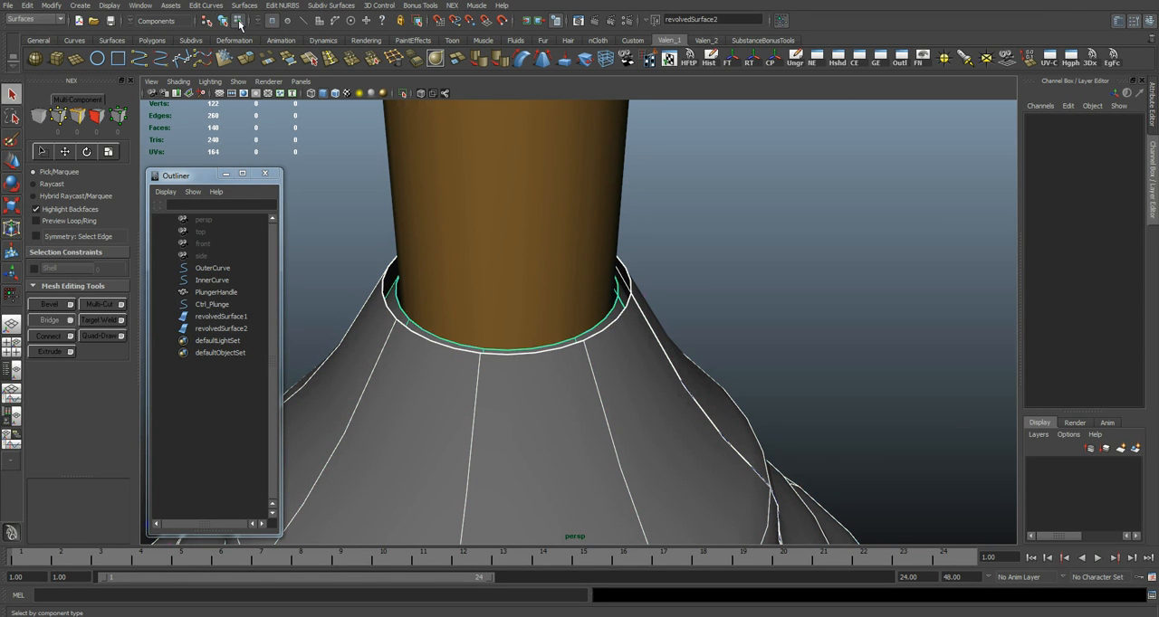
{"action": "right_click", "coordinate": [619, 356]}
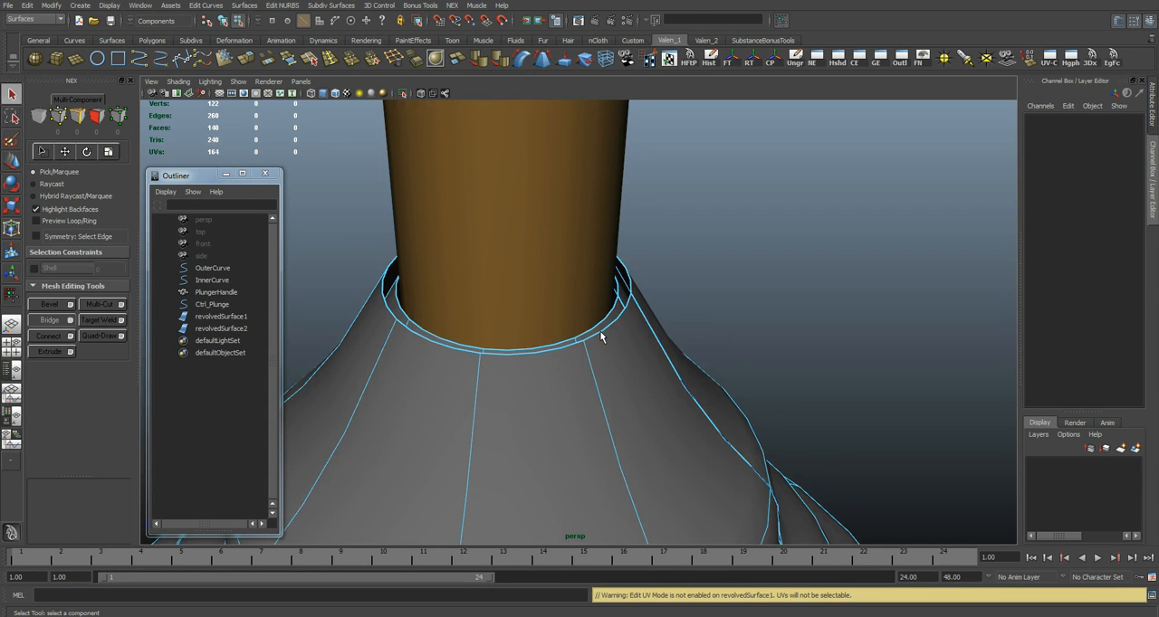
{"action": "left_click", "coordinate": [611, 321]}
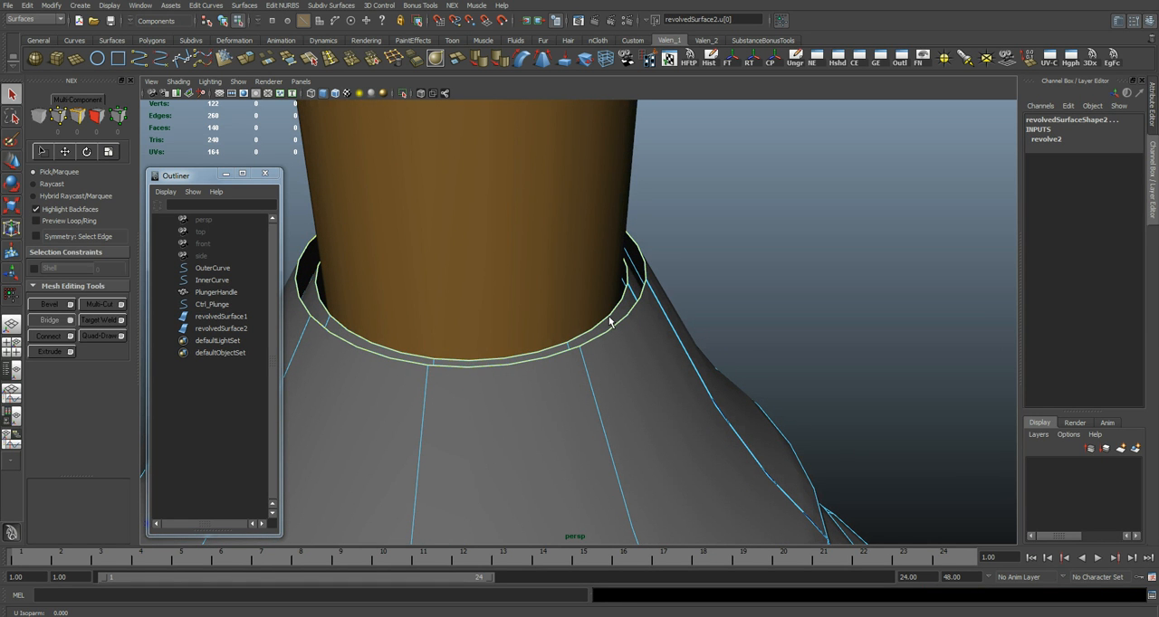
Step: Add the outer surface's top rim, loft the two rims, and view the underside
{"action": "left_click", "coordinate": [244, 5]}
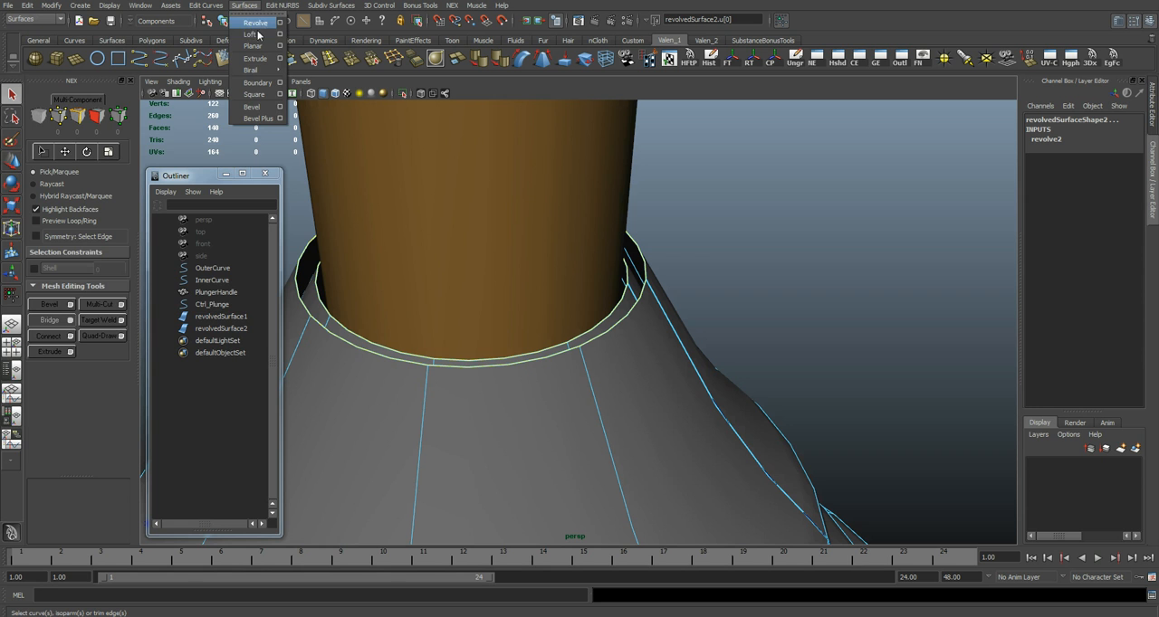
{"action": "left_click", "coordinate": [280, 35]}
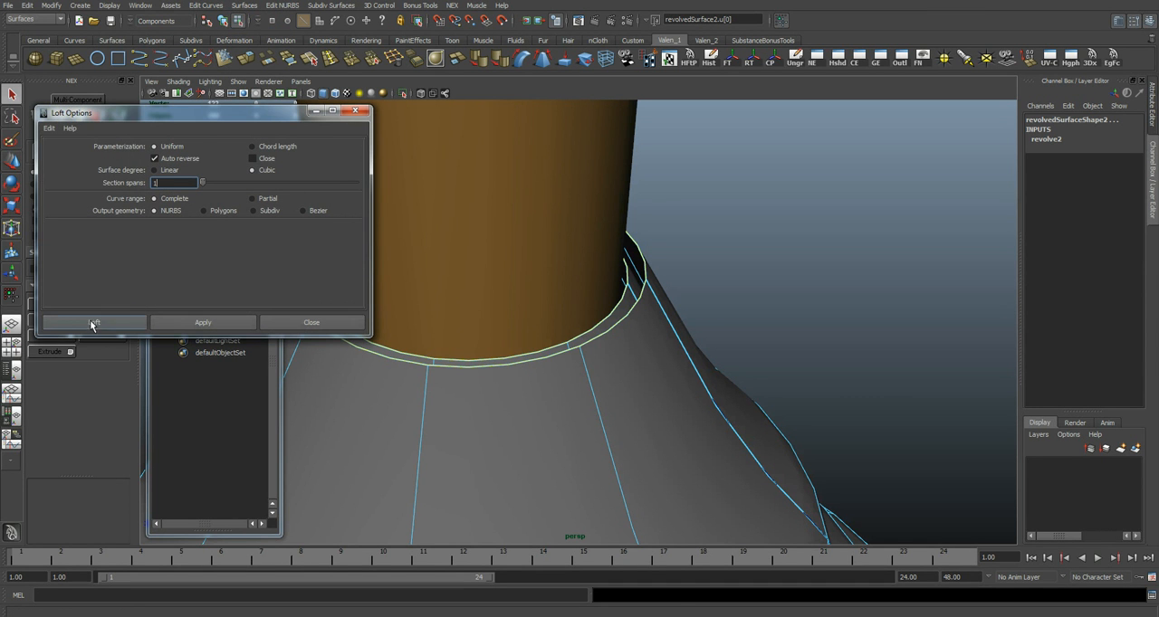
{"action": "left_click", "coordinate": [92, 322]}
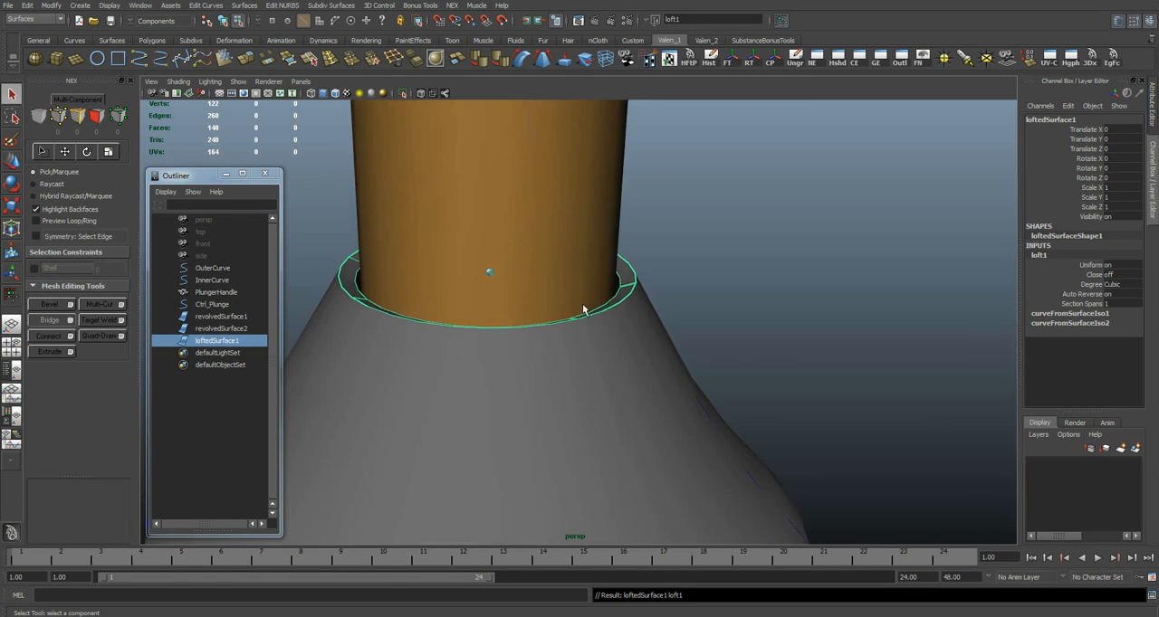
{"action": "left_click_drag", "start_coordinate": [579, 317], "coordinate": [602, 309]}
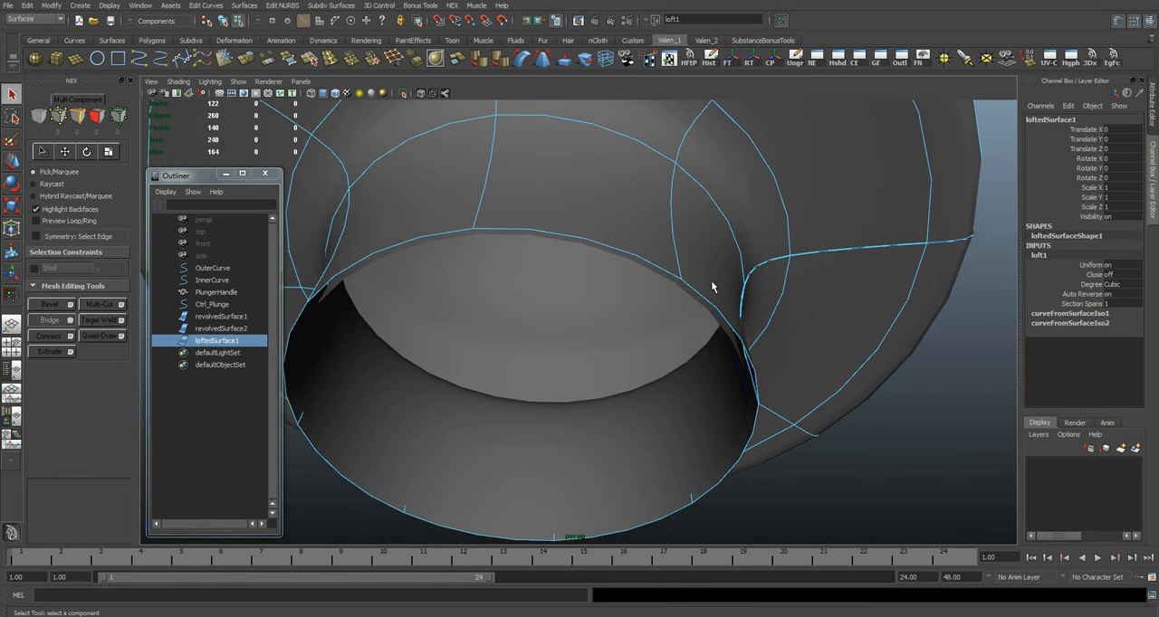
Step: Pick the bottom isoparm of revolvedSurface1 and add the inner bottom rim for lofting
{"action": "left_click", "coordinate": [220, 316]}
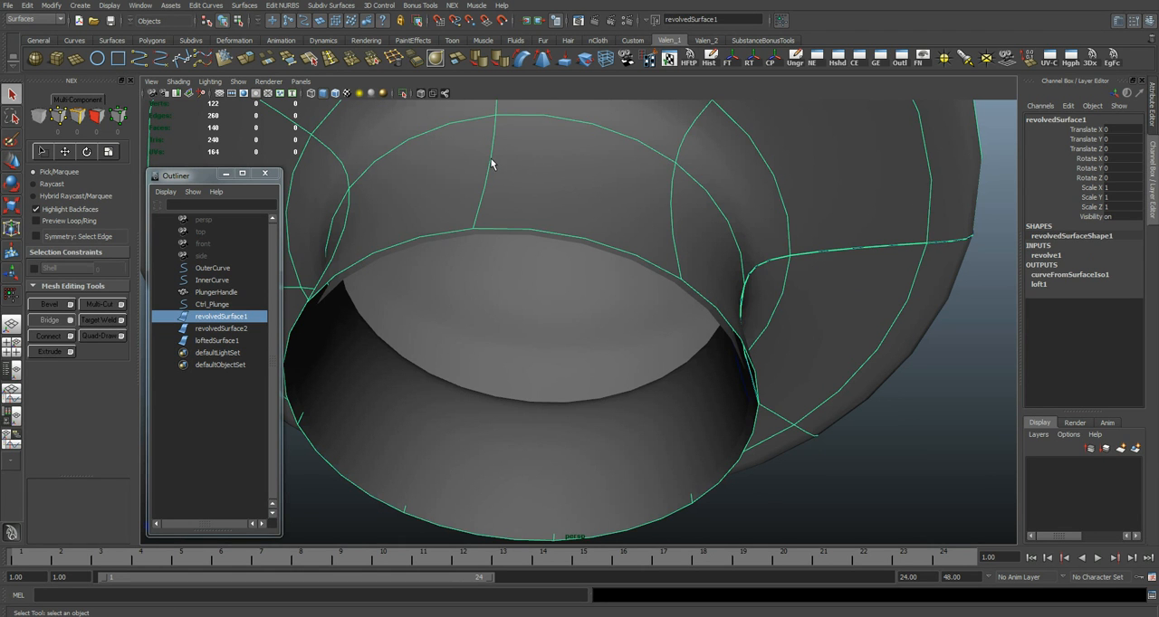
{"action": "left_click", "coordinate": [218, 328]}
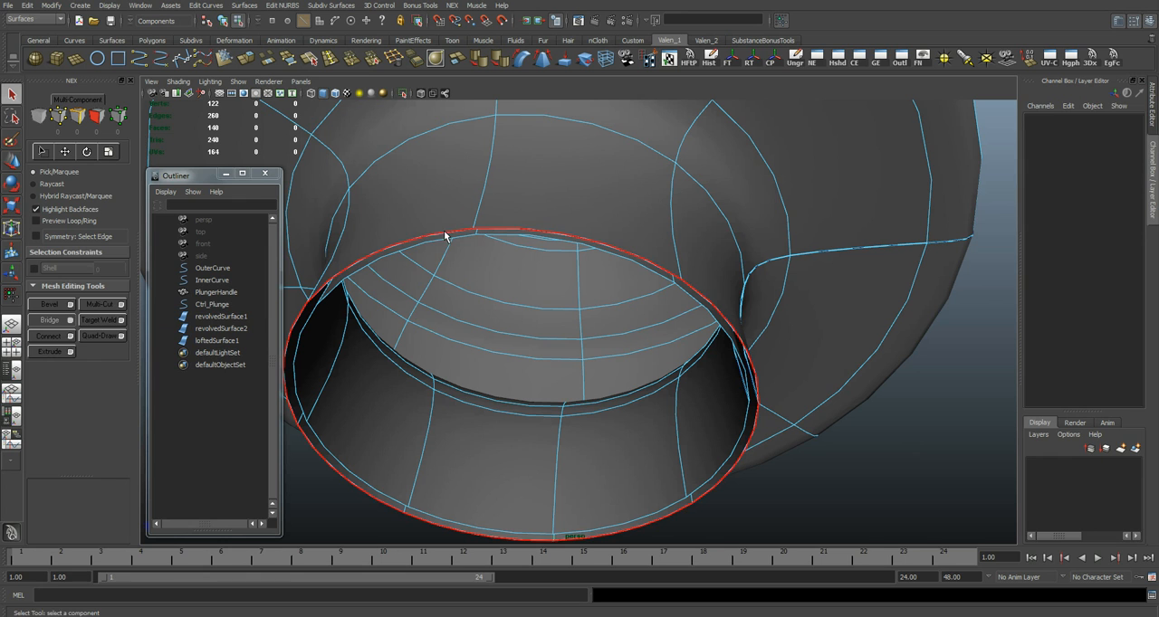
{"action": "left_click", "coordinate": [445, 236]}
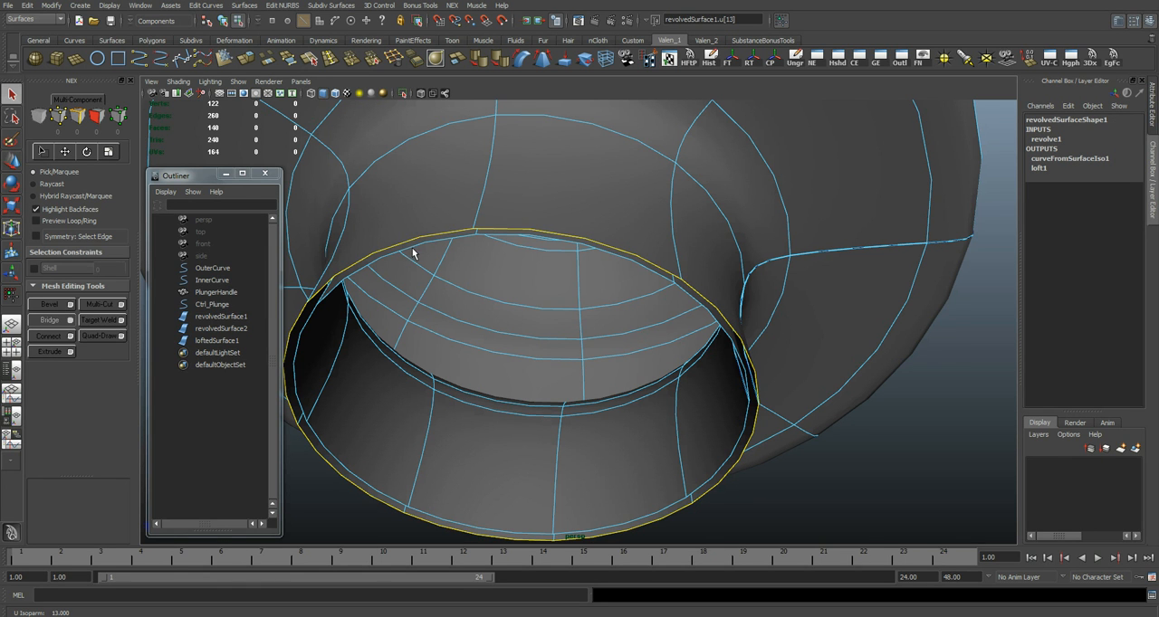
{"action": "left_click", "coordinate": [245, 6]}
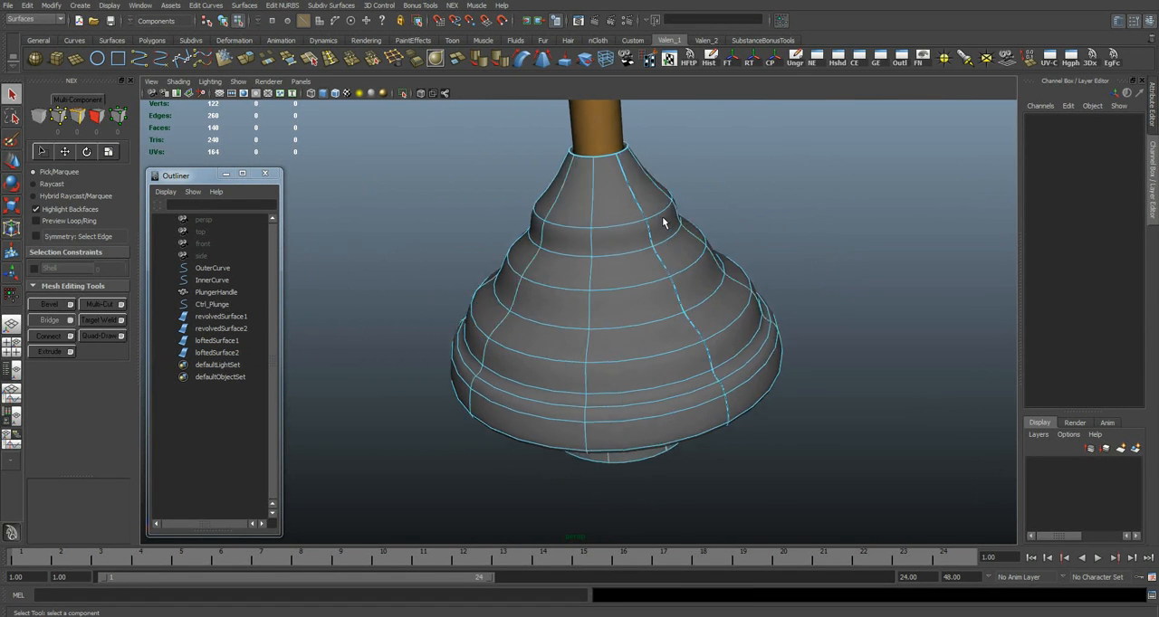
Step: Move OuterCurve's top control point cv[0] to reshape the cup
{"action": "left_click", "coordinate": [219, 316]}
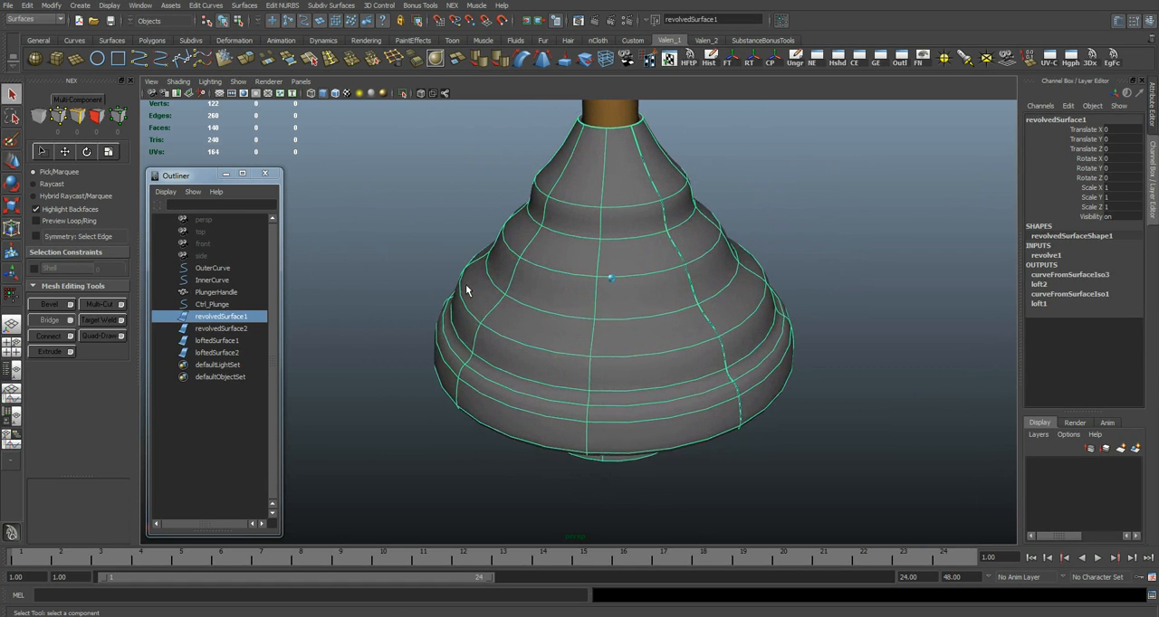
{"action": "left_click", "coordinate": [212, 268]}
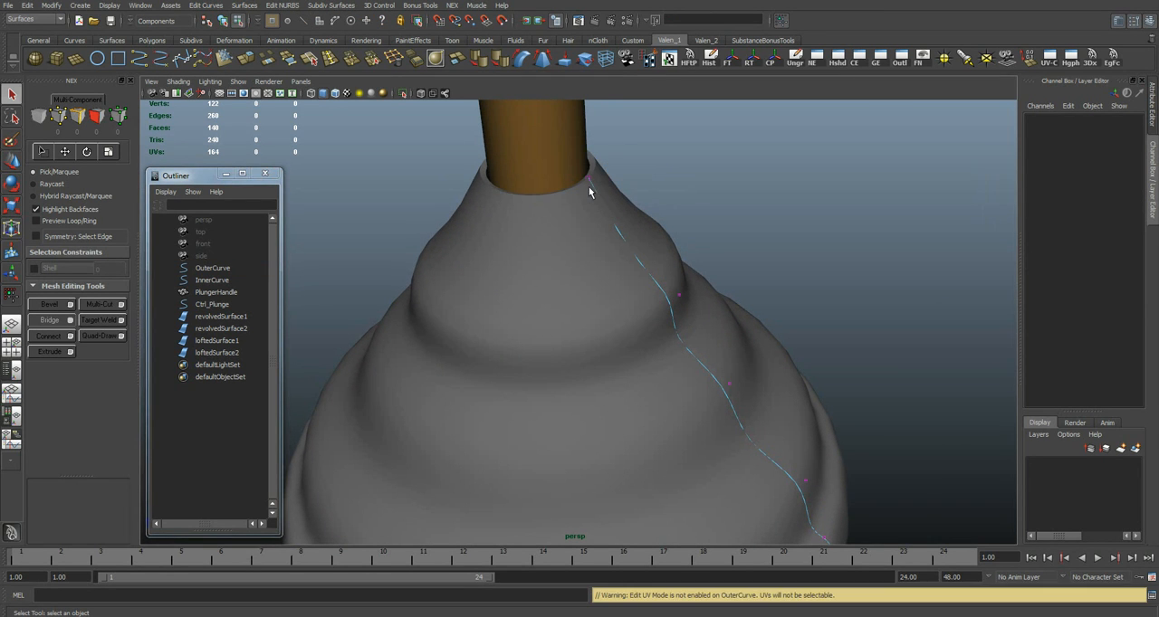
{"action": "left_click", "coordinate": [589, 177]}
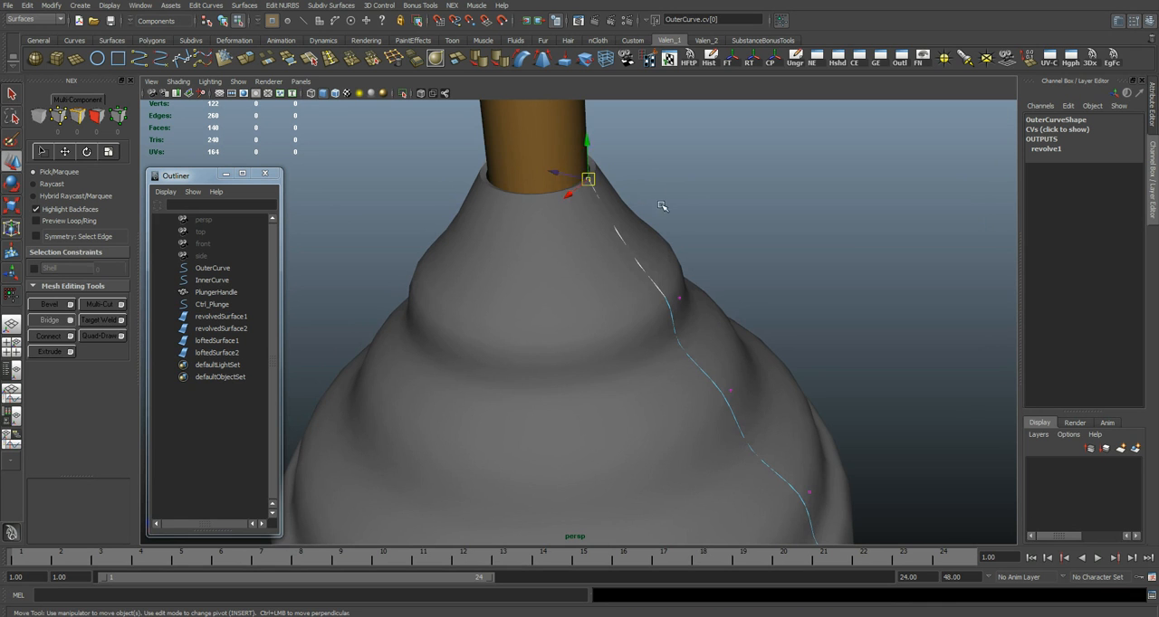
{"action": "left_click_drag", "start_coordinate": [588, 177], "coordinate": [590, 208]}
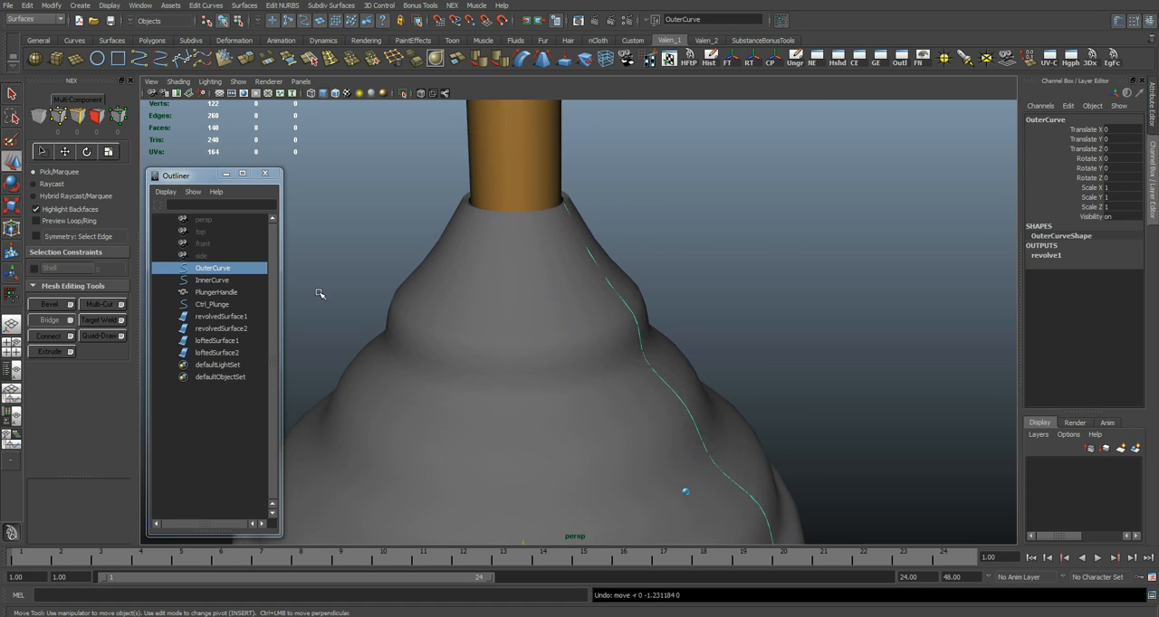
Step: Raise InnerCurve's top control point cv[0] to reshape the neck
{"action": "left_click", "coordinate": [212, 279]}
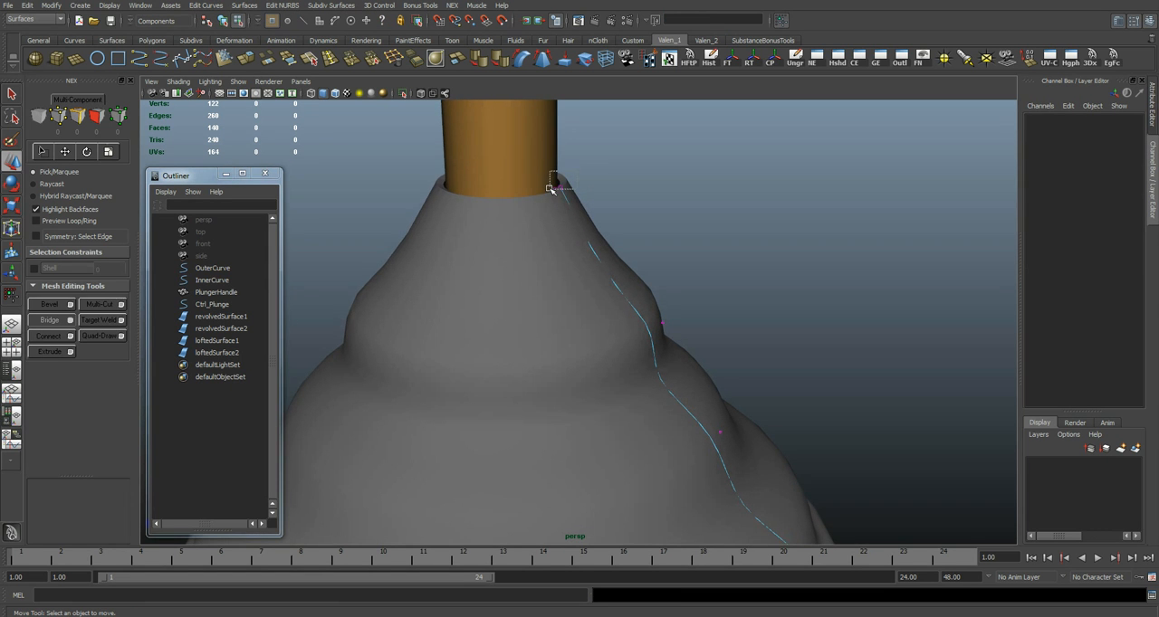
{"action": "left_click", "coordinate": [555, 188]}
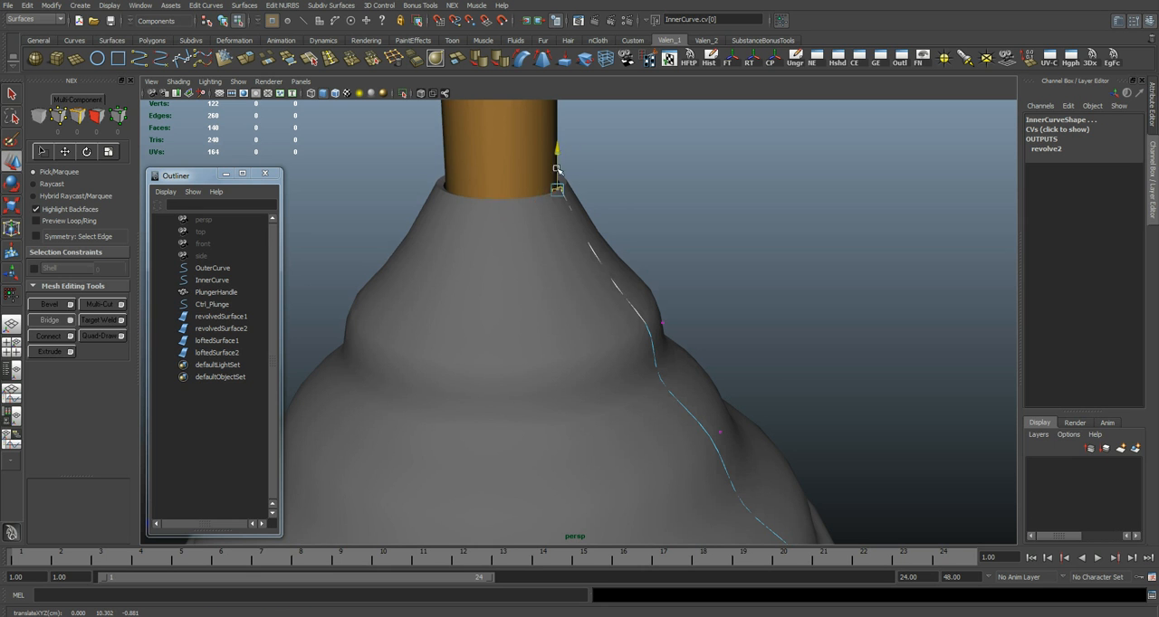
{"action": "left_click_drag", "start_coordinate": [556, 168], "coordinate": [556, 261]}
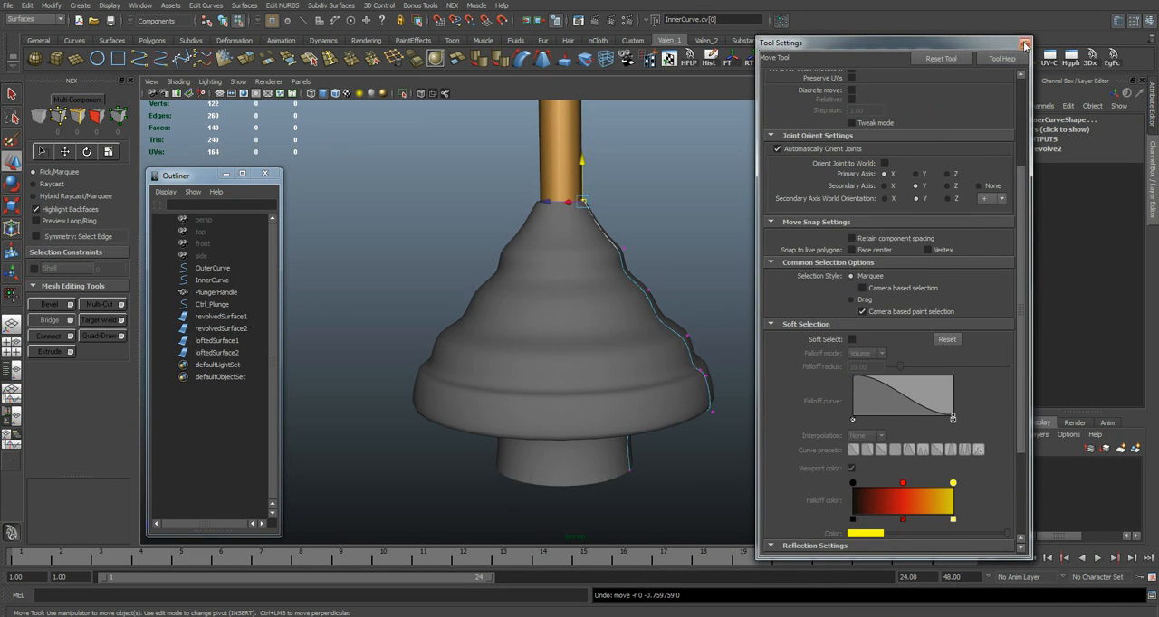
{"action": "mouse_move", "coordinate": [355, 201]}
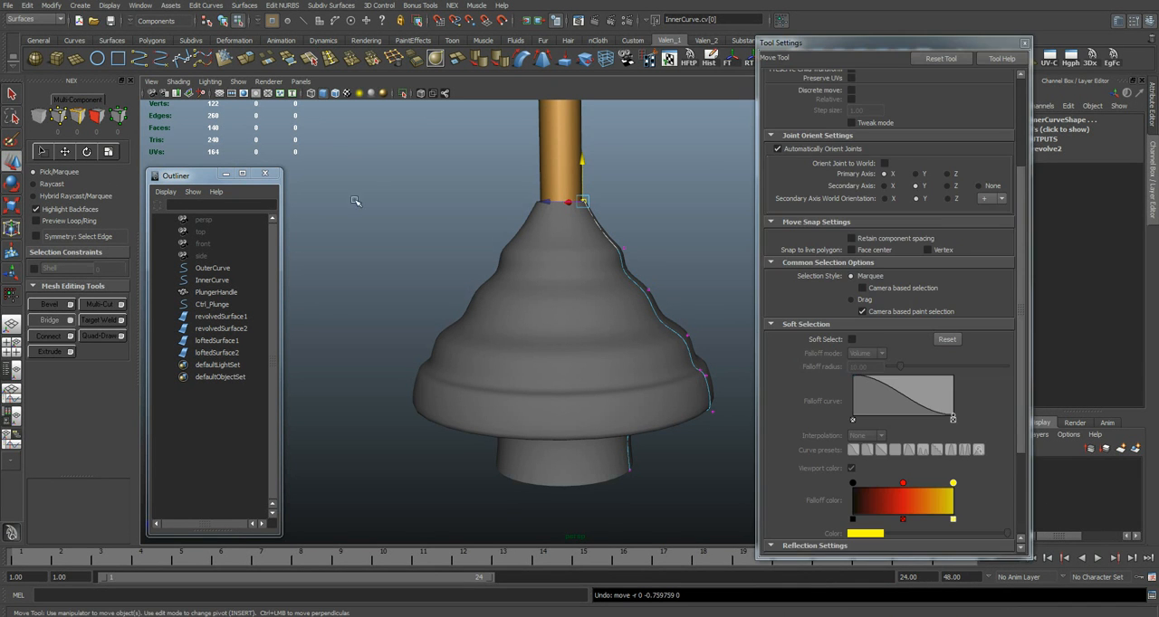